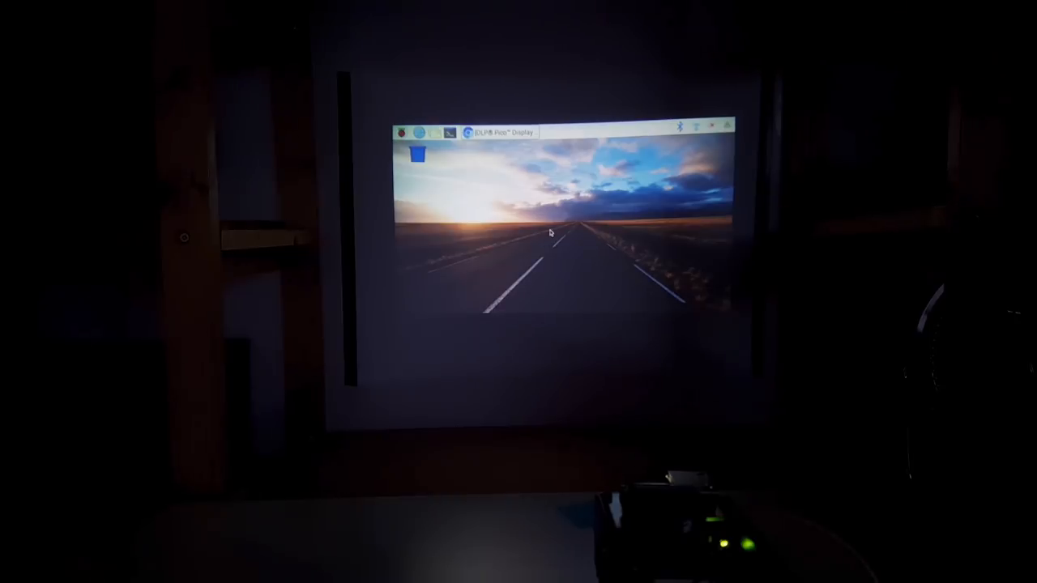
pyautogui.moveTo(533, 206)
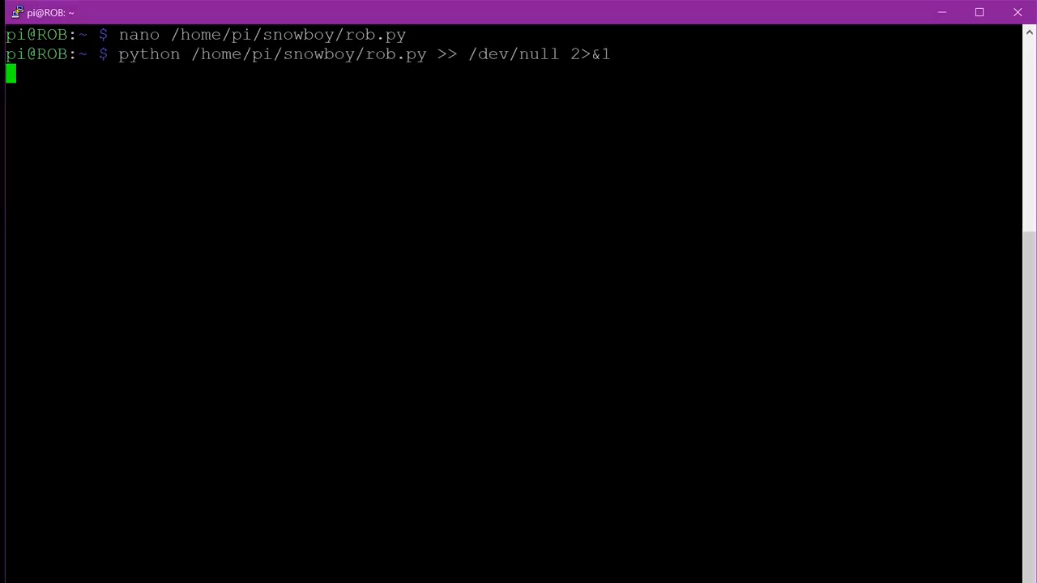
# - Interrupt the running rob.py Snowboy script with Ctrl+C to get the prompt back
pyautogui.press('ctrl+c')
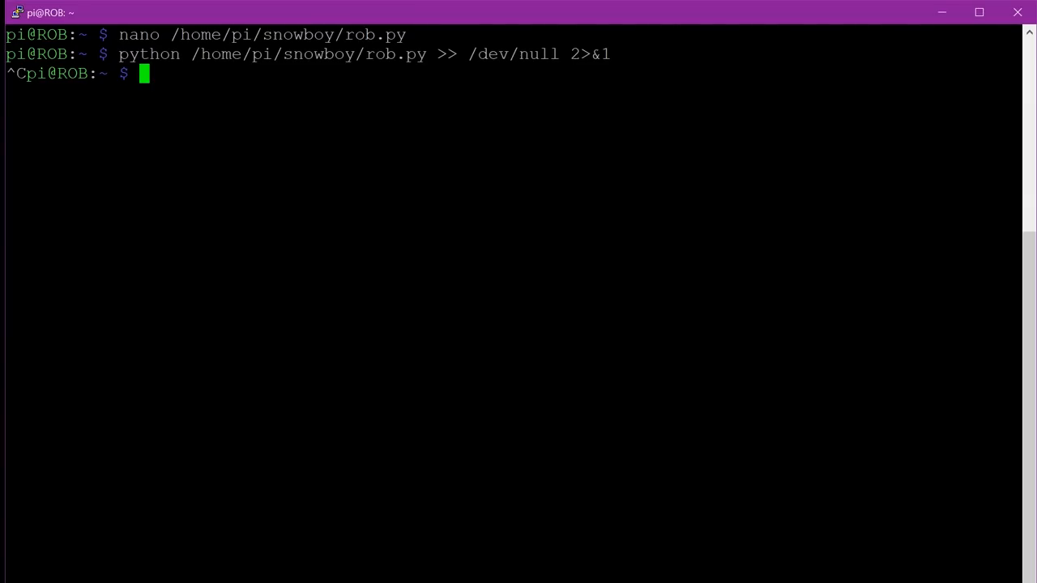
# - Launch the speak.py script from /home/pi/mike with python
pyautogui.write('python /home/pi/mike/speak.py')
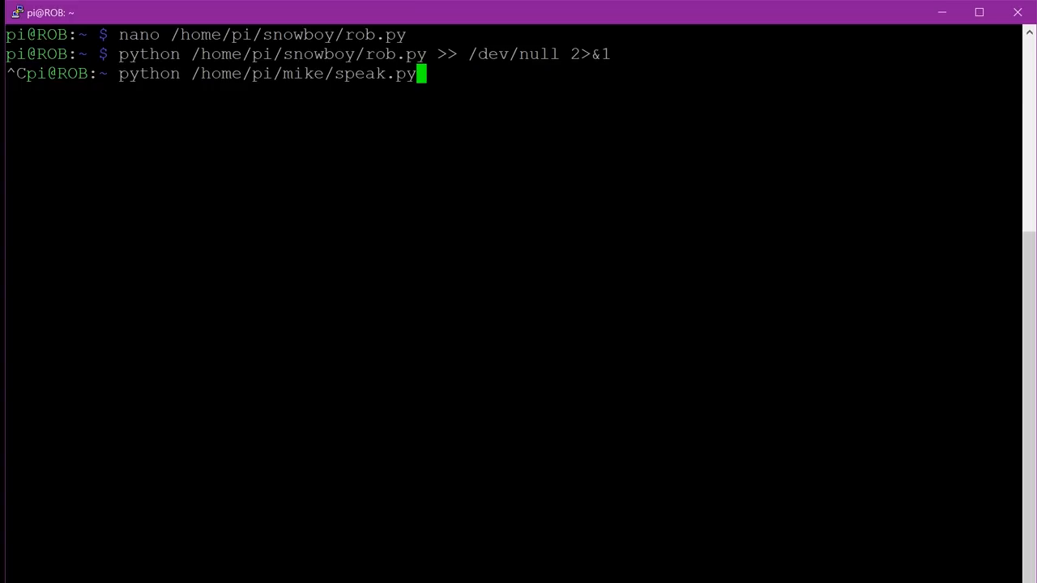
pyautogui.press('Return')
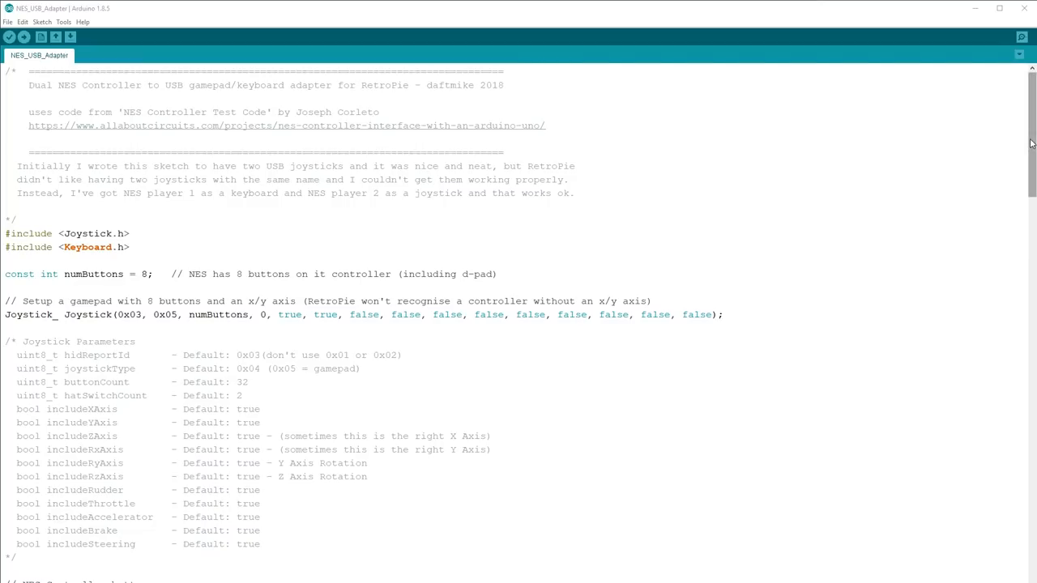
pyautogui.scroll(-3)
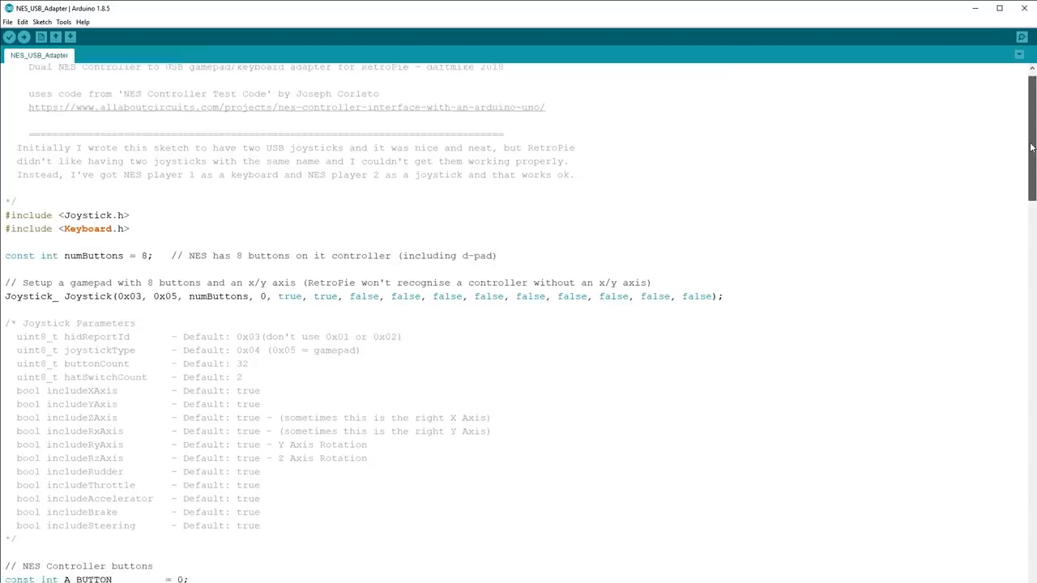
pyautogui.scroll(-3)
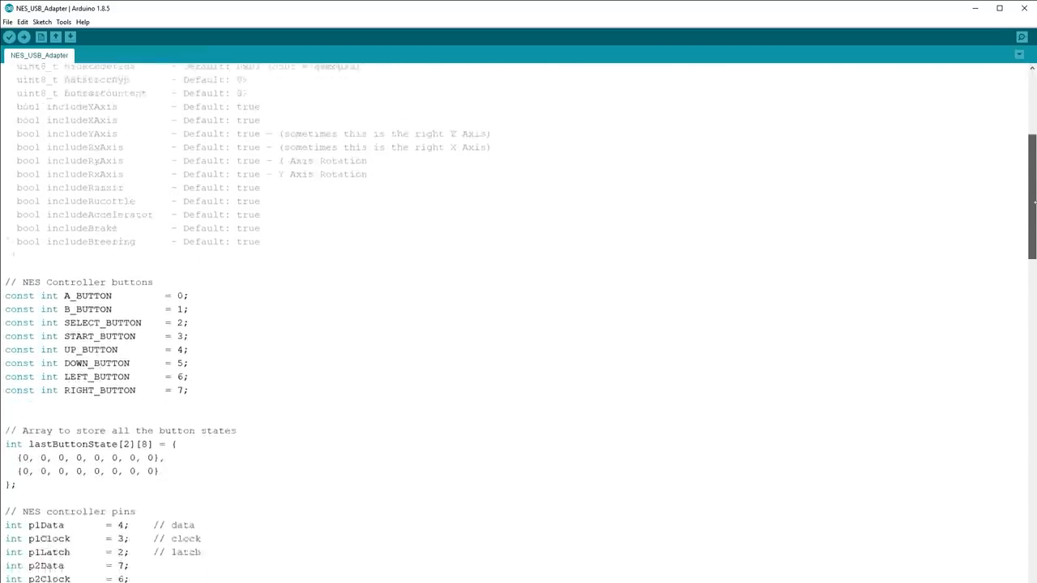
pyautogui.scroll(-3)
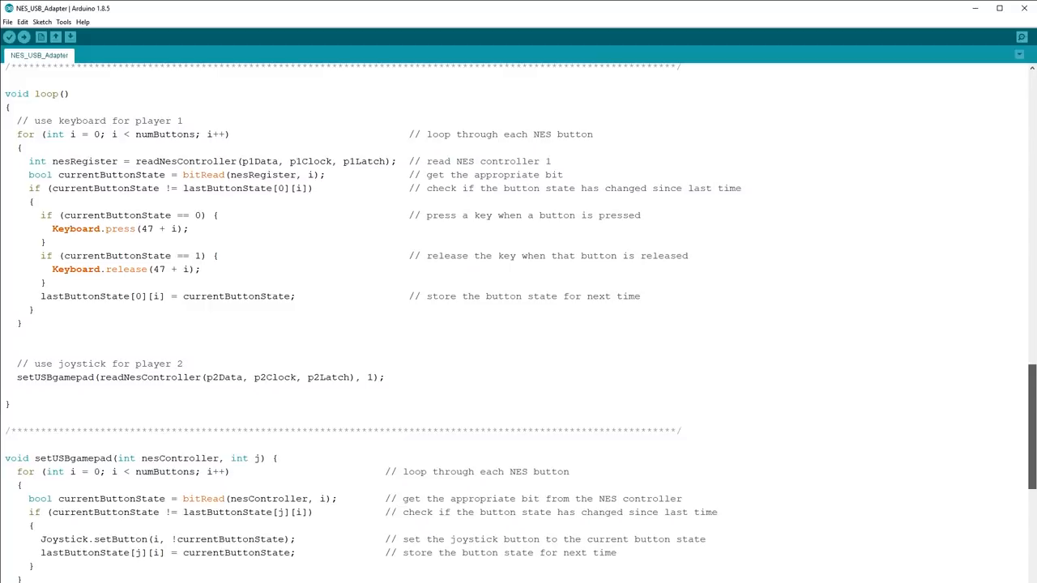
pyautogui.scroll(-3)
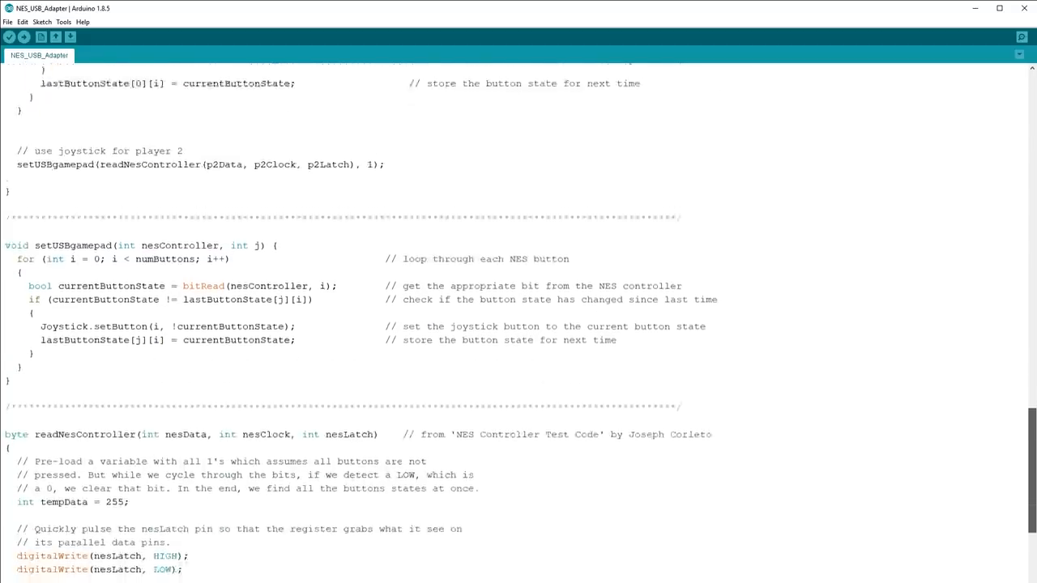
pyautogui.scroll(-3)
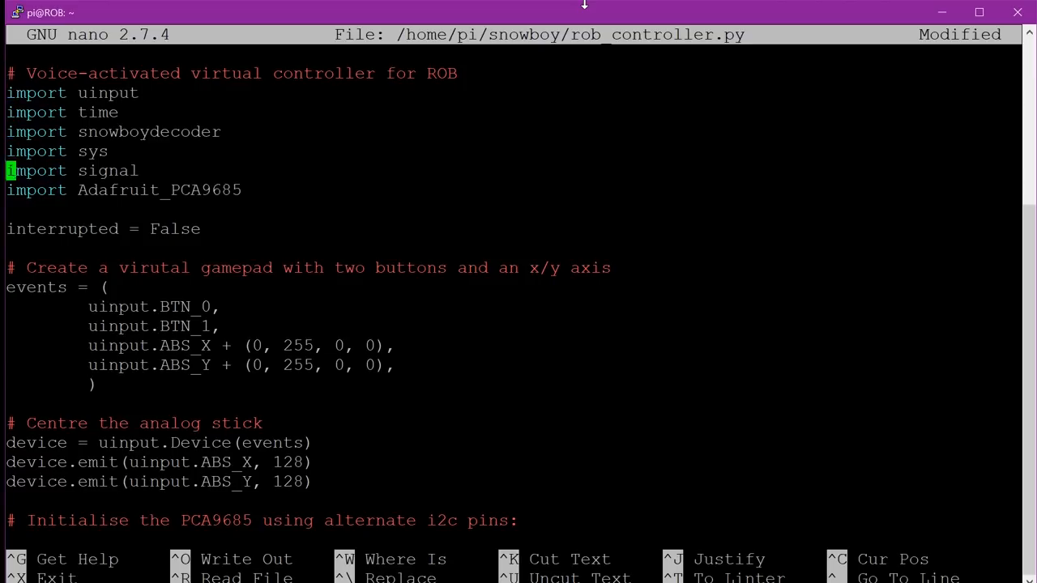
pyautogui.press('Down')
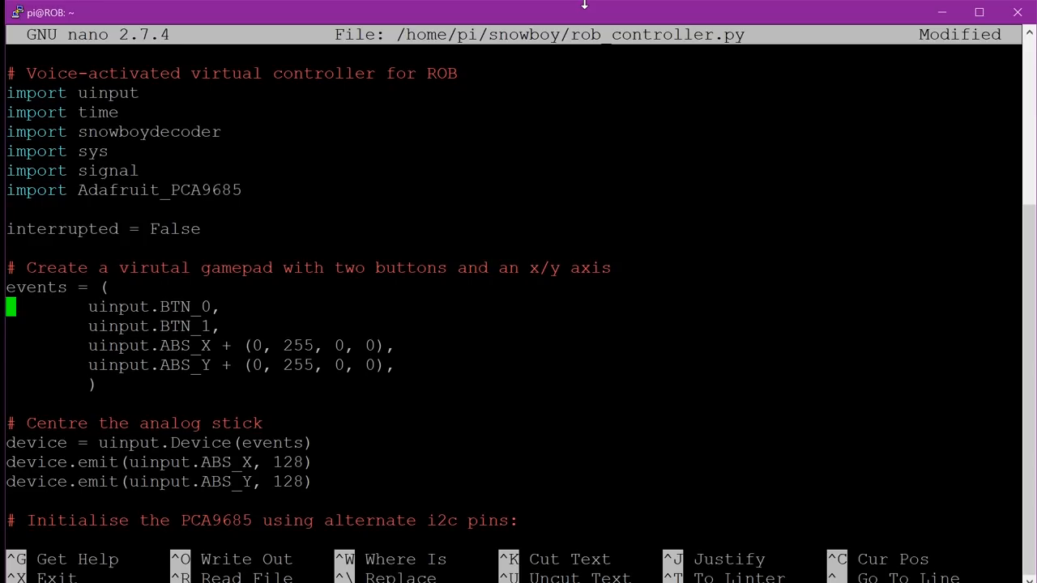
pyautogui.scroll(-3)
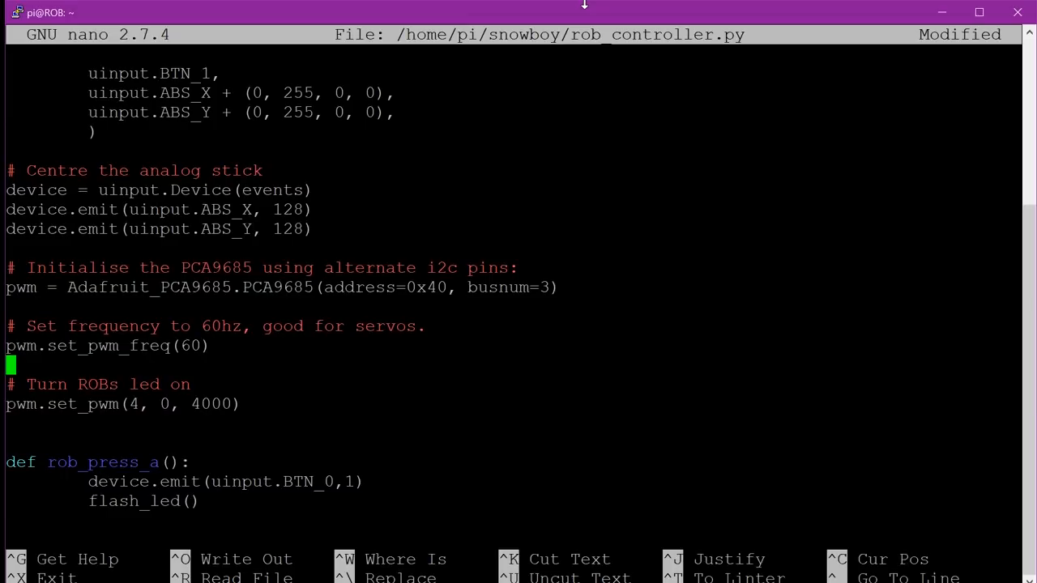
pyautogui.scroll(-3)
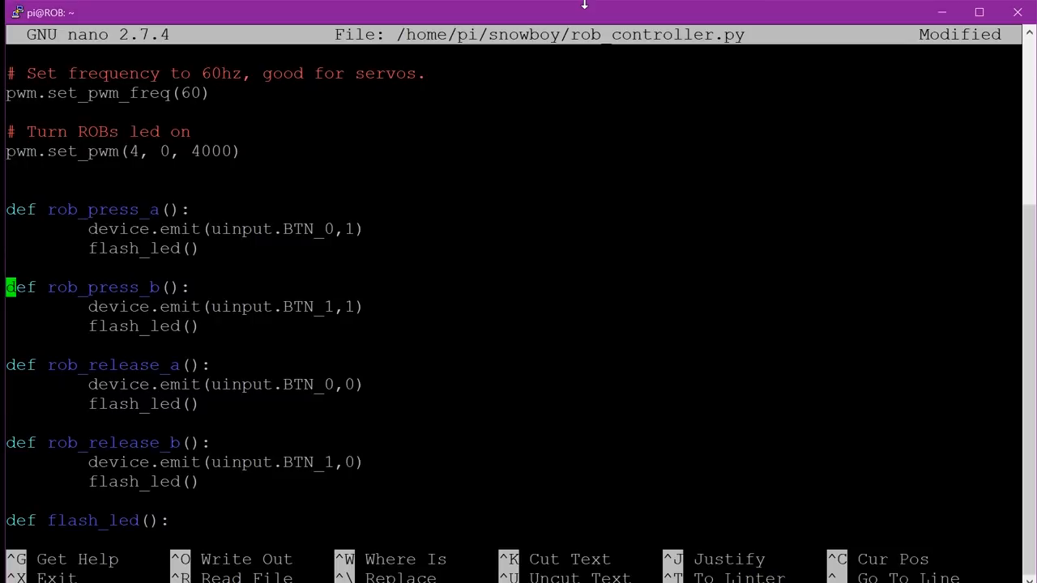
pyautogui.press('Up')
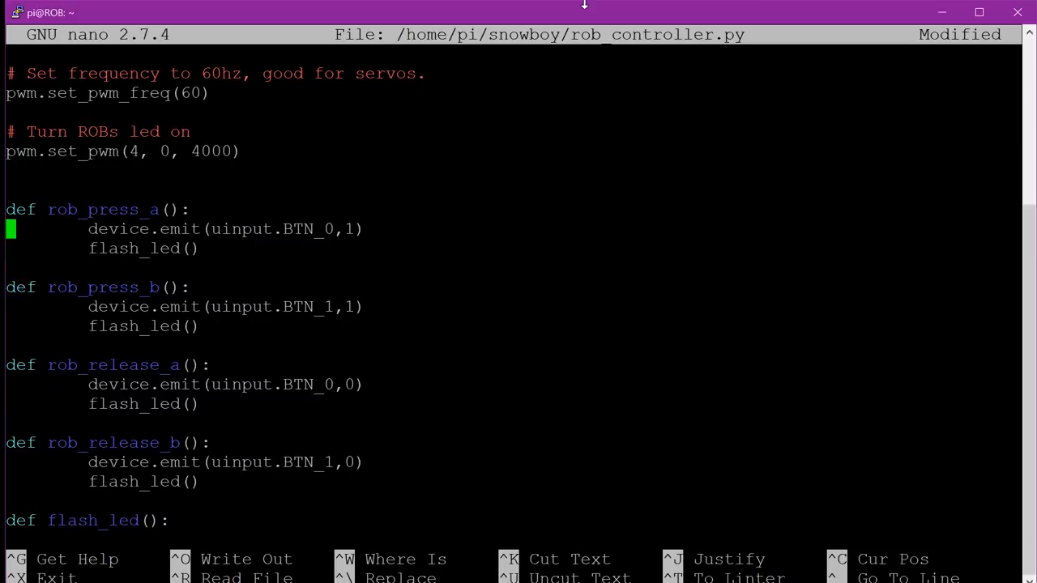